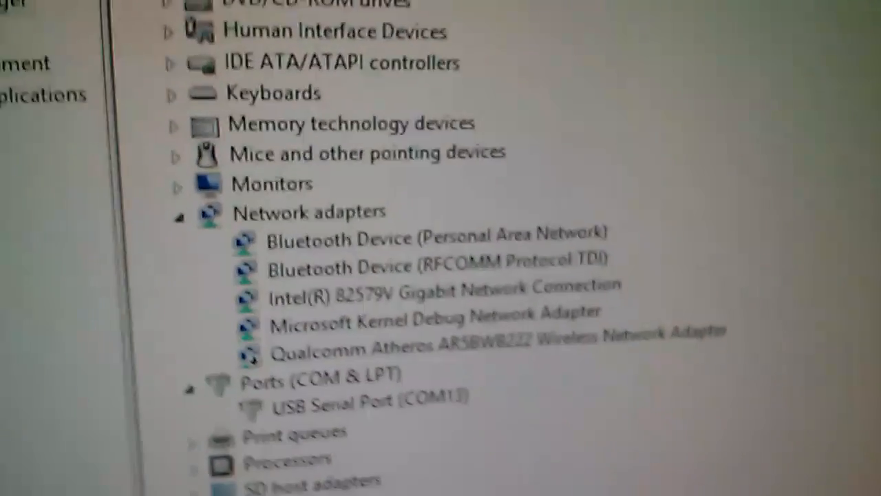
Step: Scroll Device Manager to check COM13's FTDI driver, version 2.8.30.0 dated 12/07/2013
scroll("down", 3)
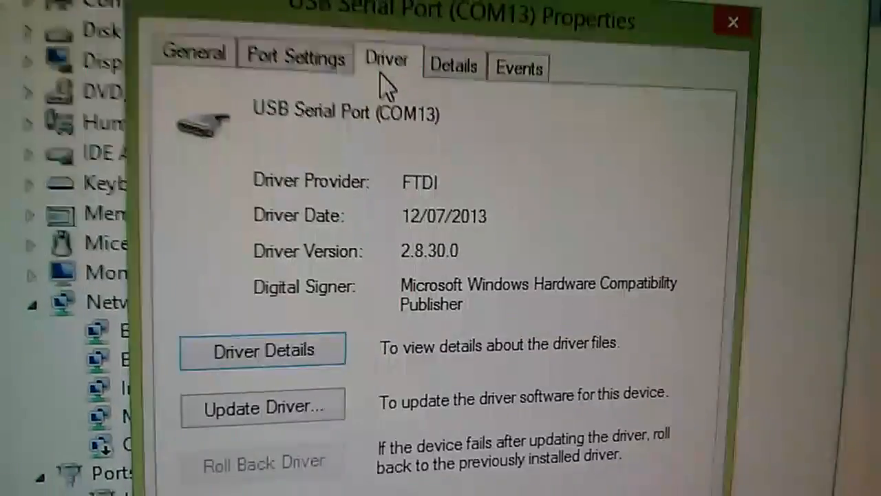
scroll("down", 3)
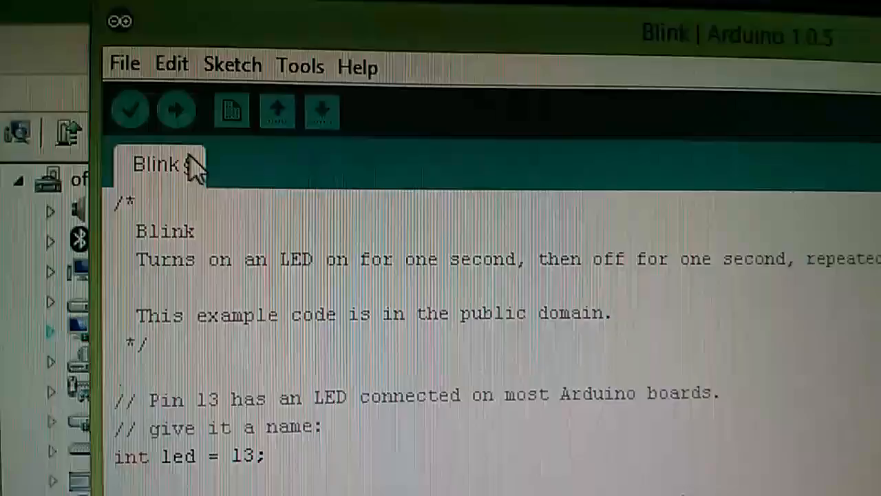
left_click(129, 110)
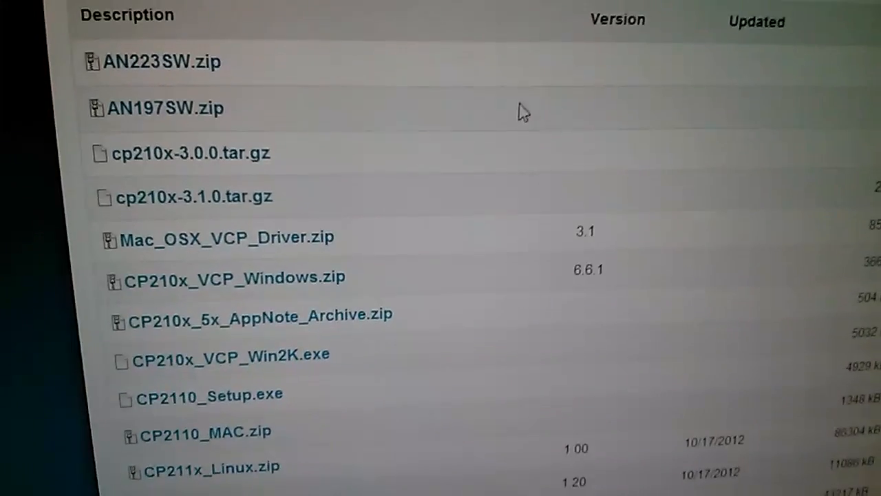
Step: Scroll the Silicon Labs downloads table to CP210x_VCP_Windows.zip version 6.6.1
scroll("up", 3)
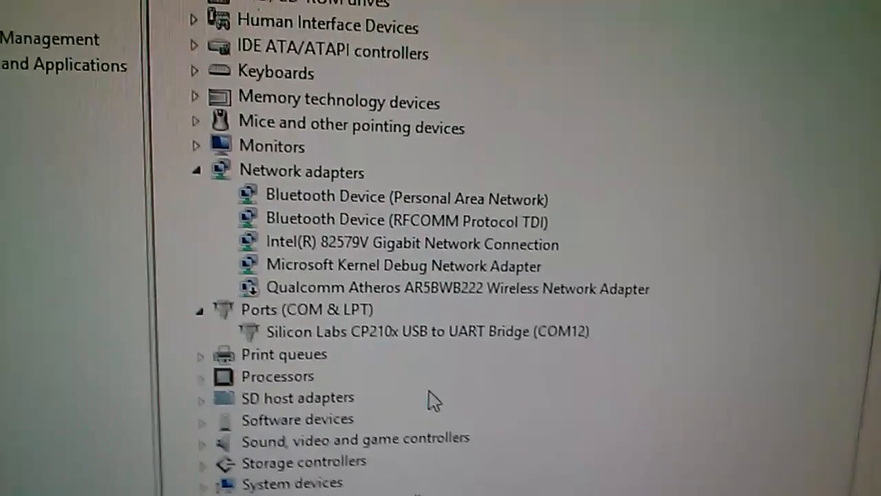
Step: Open the Driver tab of the CP210x USB to UART Bridge (COM12) properties
left_click(423, 332)
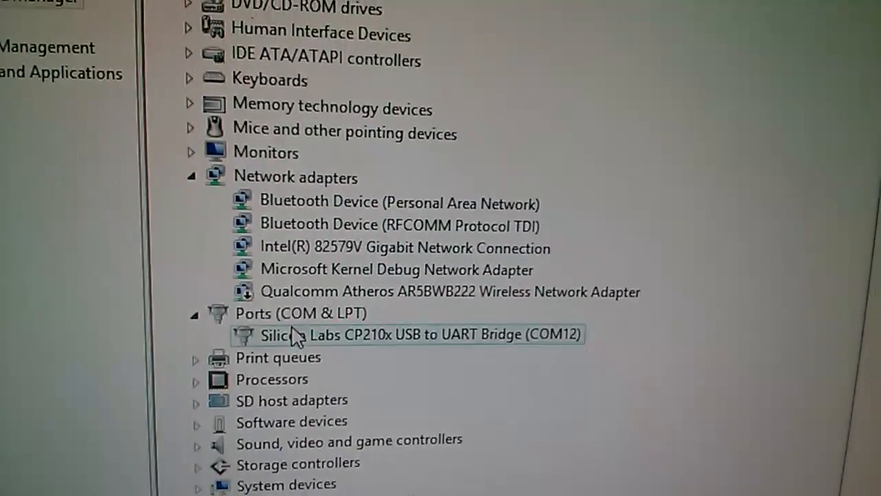
double_click(420, 334)
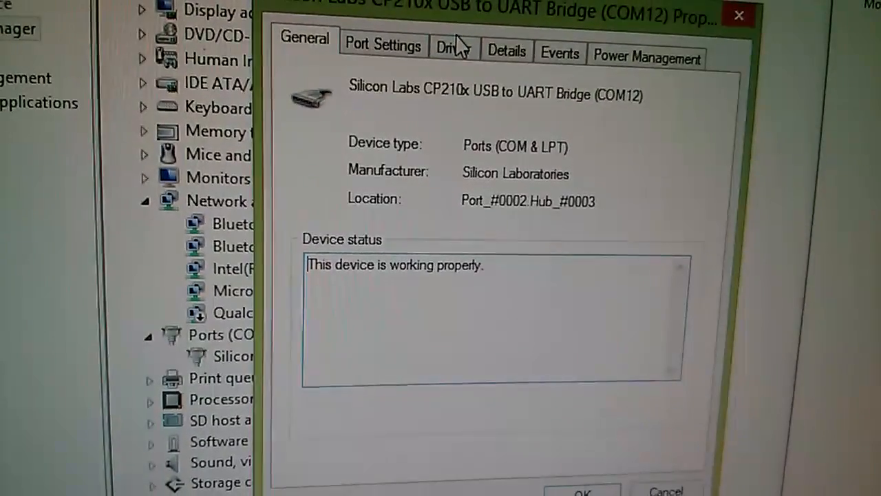
left_click(451, 48)
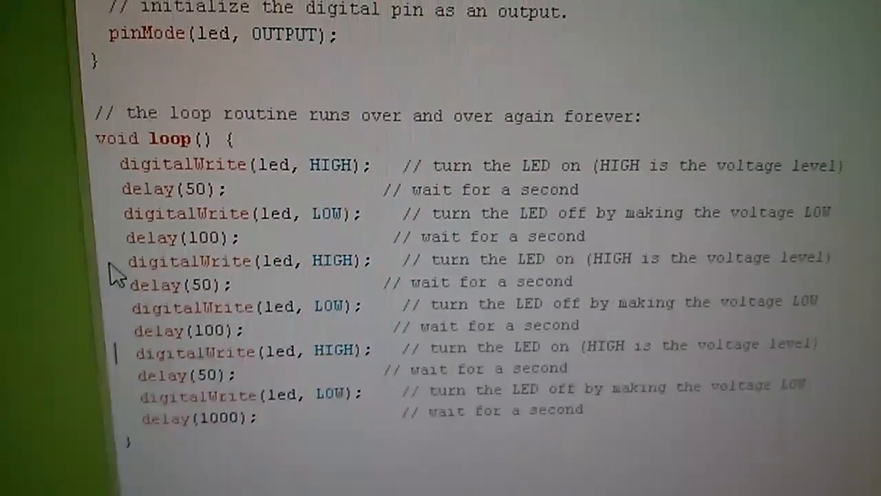
Step: Review the three-pulse loop code and set the upload port to COM12
scroll("up", 3)
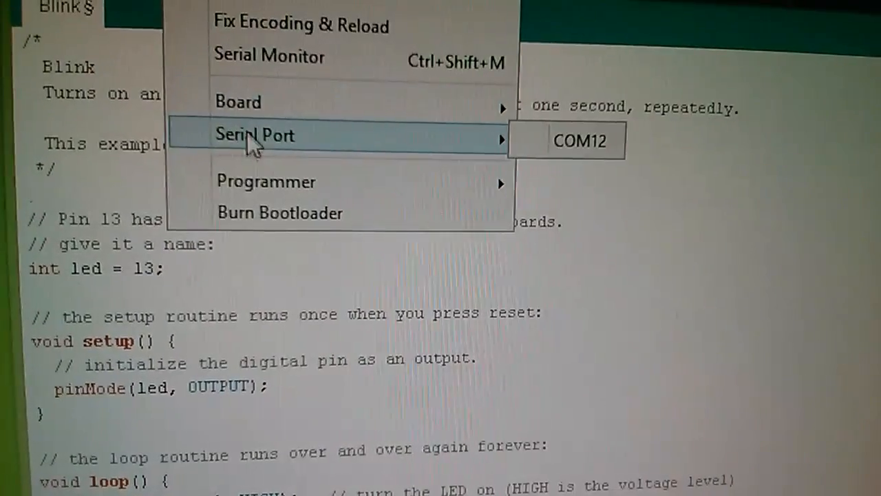
mouse_move(537, 155)
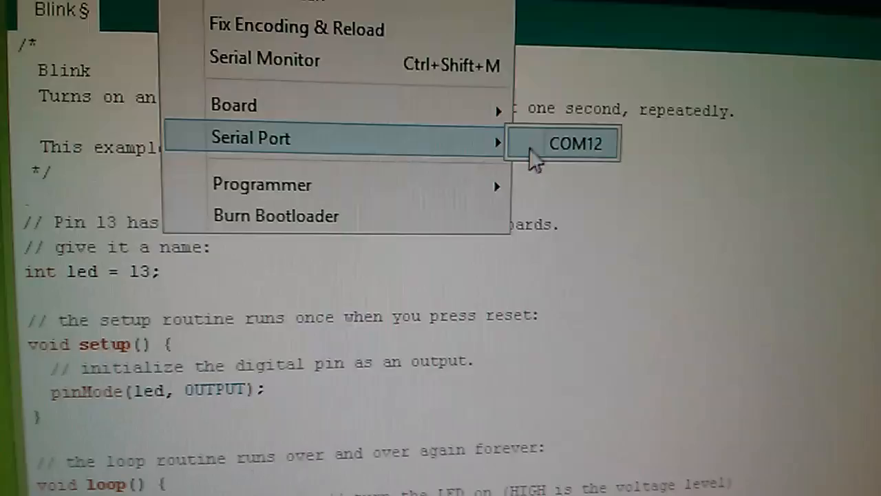
left_click(576, 143)
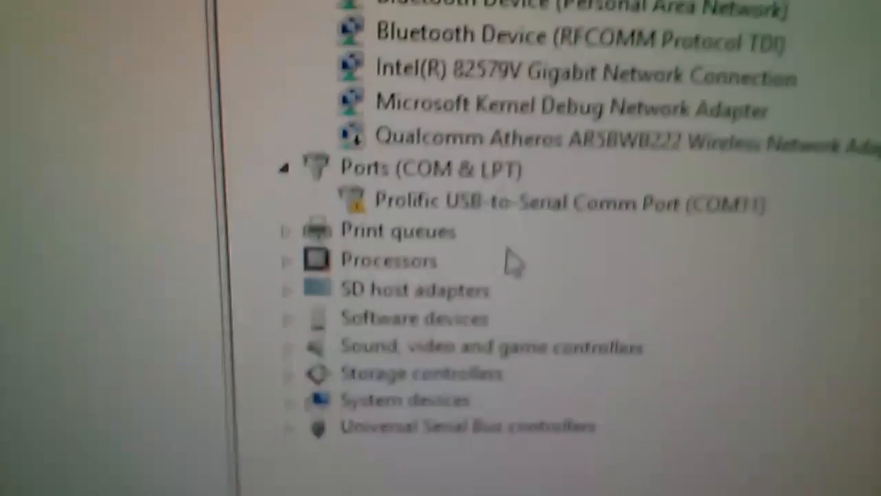
Step: Inspect the Prolific USB-to-Serial Comm Port (COM11) entry with its warning icon
scroll("up", 3)
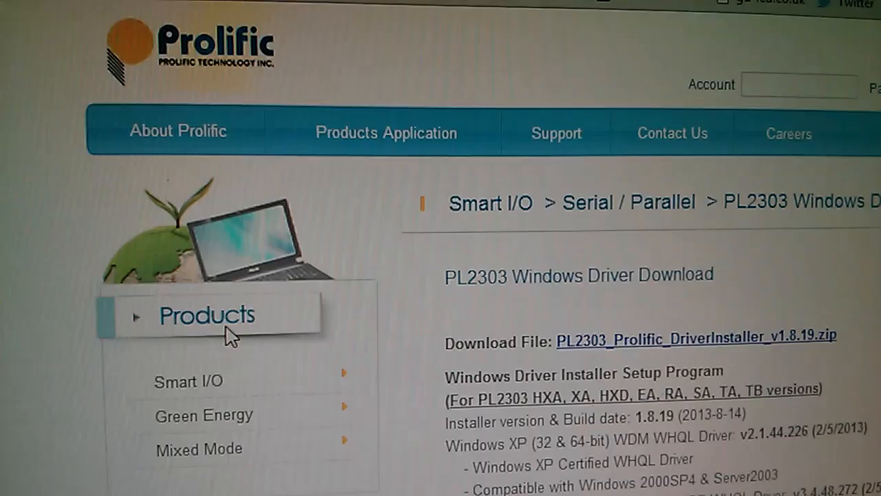
Step: Read the PL2303 page's Windows 8/8.1 note and counterfeit PL-2303HX chip warning
scroll("down", 3)
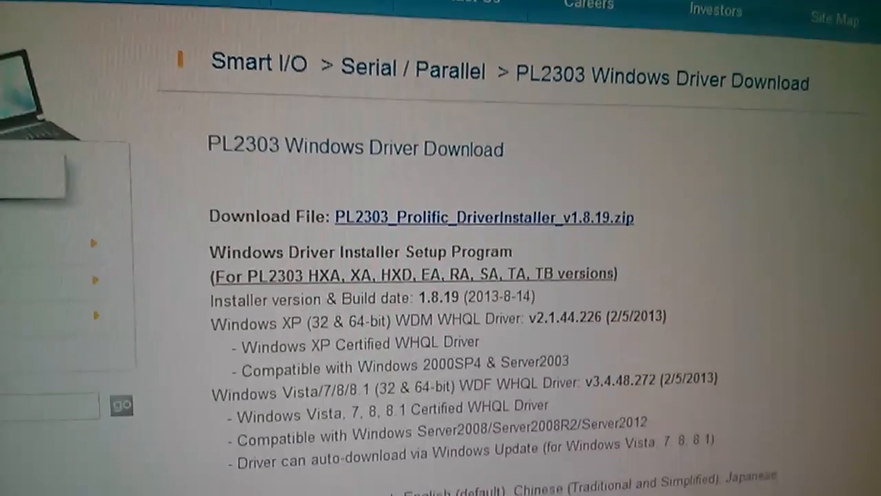
scroll("down", 3)
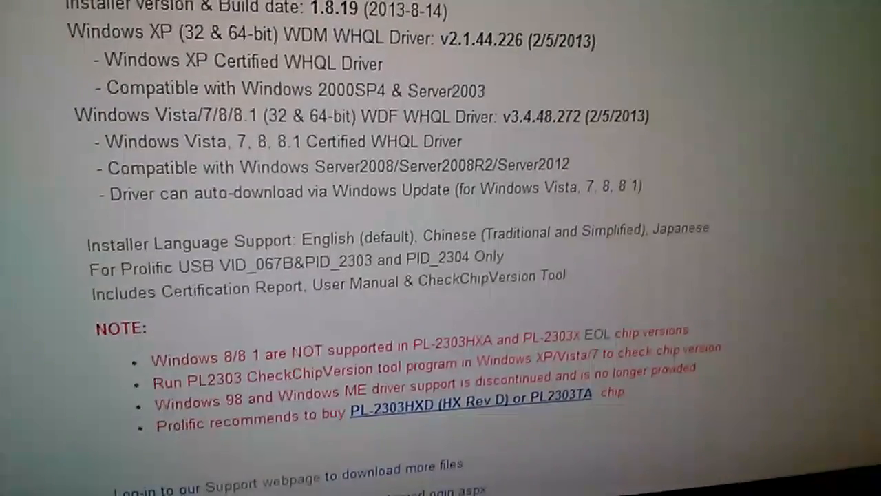
scroll("up", 3)
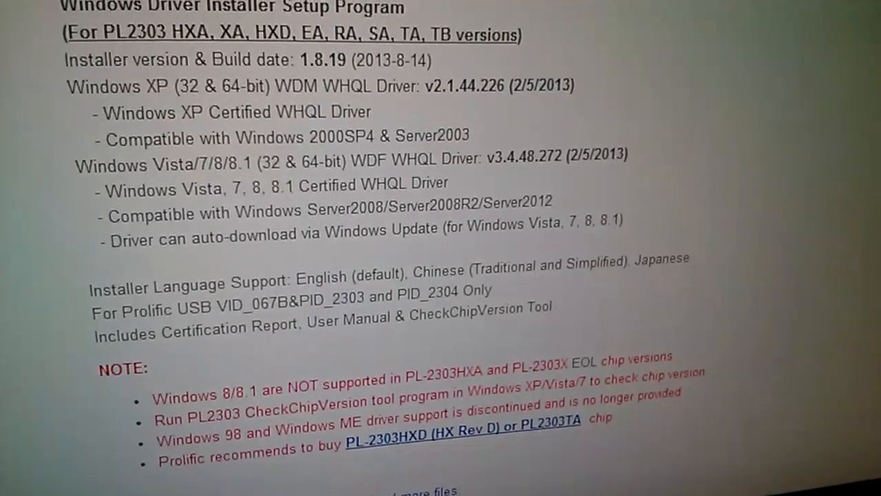
scroll("down", 3)
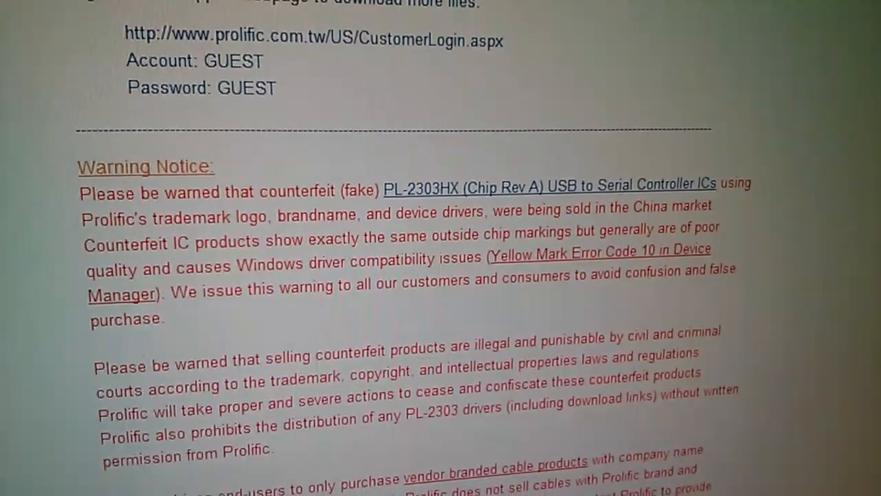
scroll("up", 3)
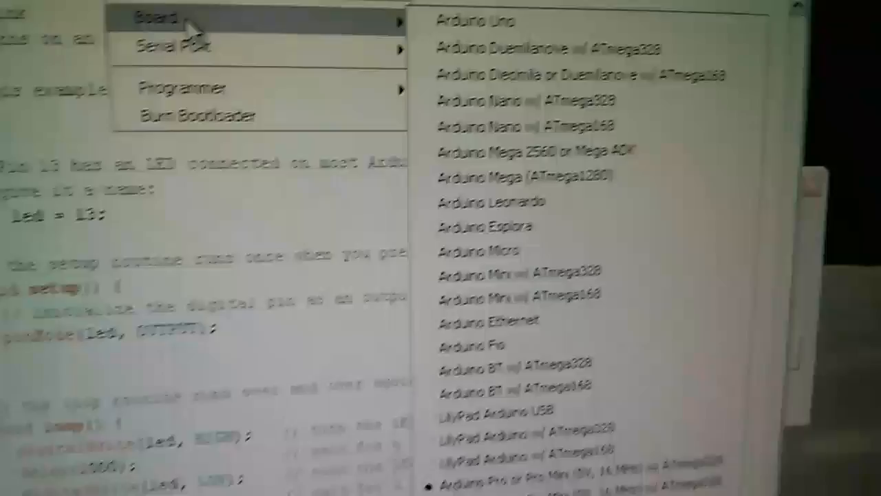
Step: Keep Arduino Pro or Pro Mini as the board and upload the Blink sketch
left_click(195, 132)
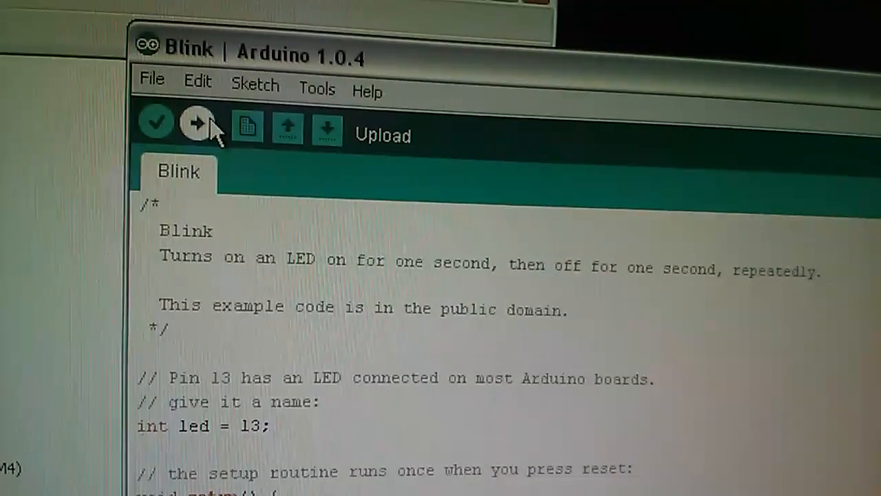
left_click(197, 123)
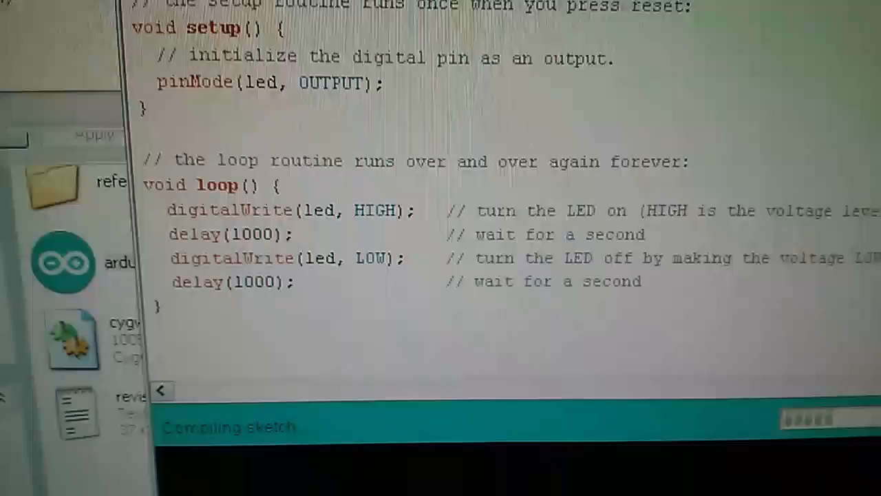